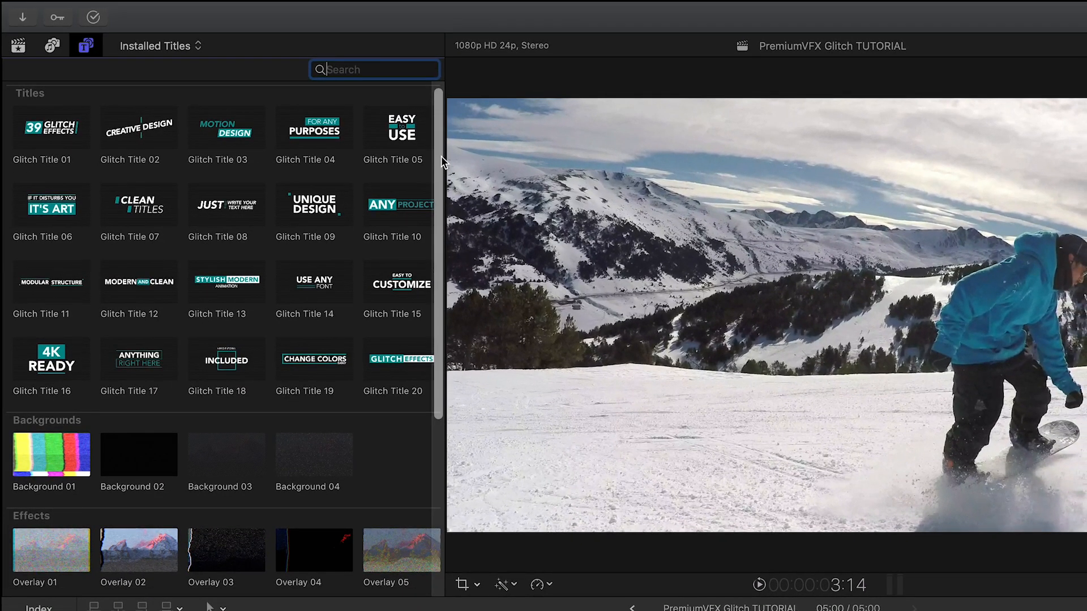
# - Scroll the Installed Titles browser to find Glitch Title 01 and Background 03
pyautogui.scroll(-3)
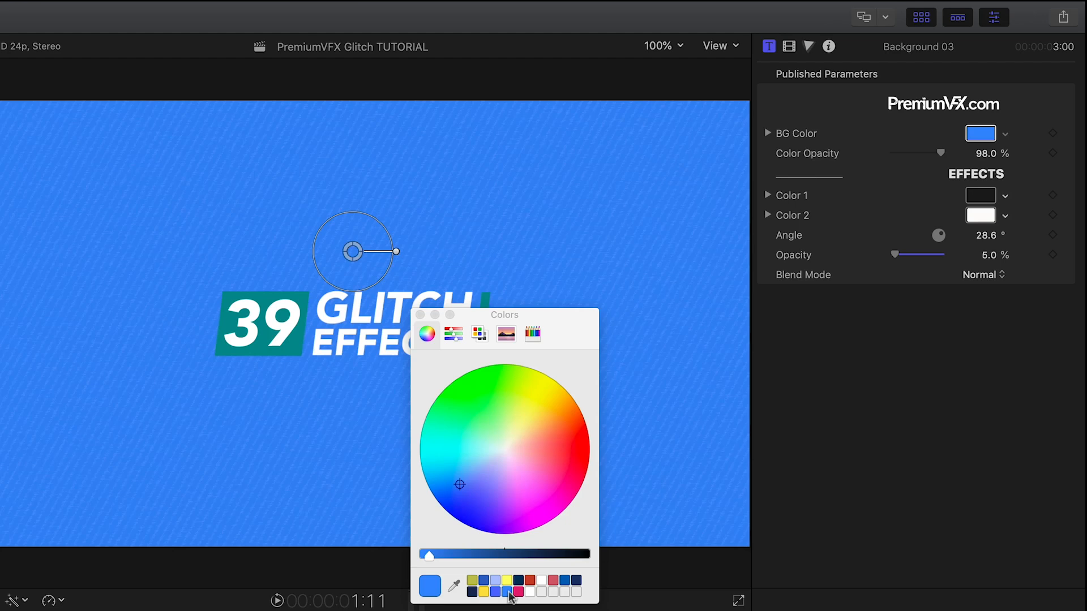
# - Pick a blue swatch for Background 03's BG Color
pyautogui.click(509, 580)
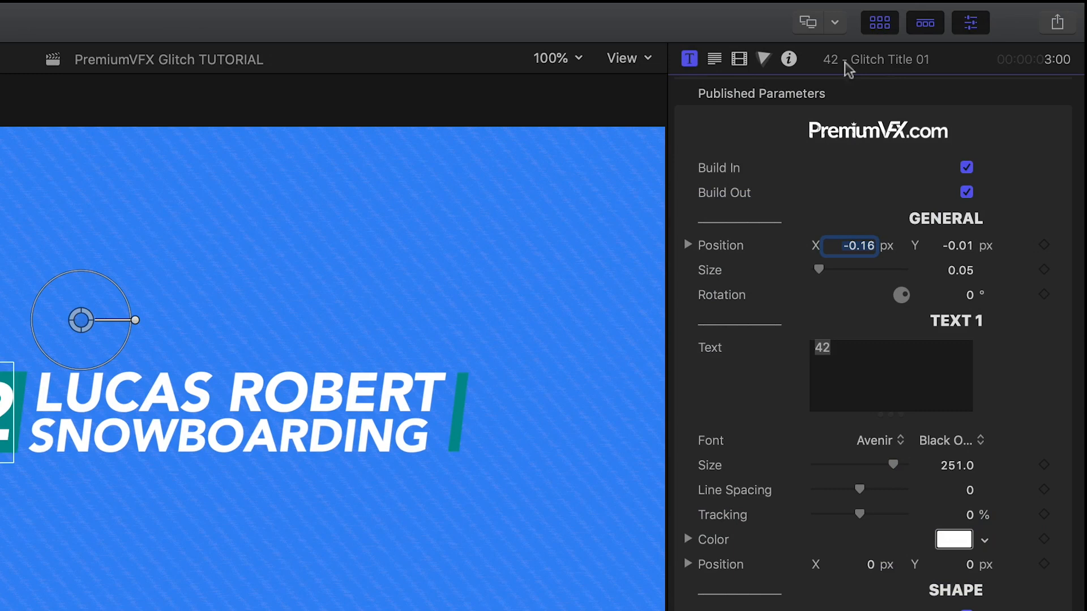
# - Toggle the title's exit animation and stretch the orange line taller via Y.Size
pyautogui.click(966, 167)
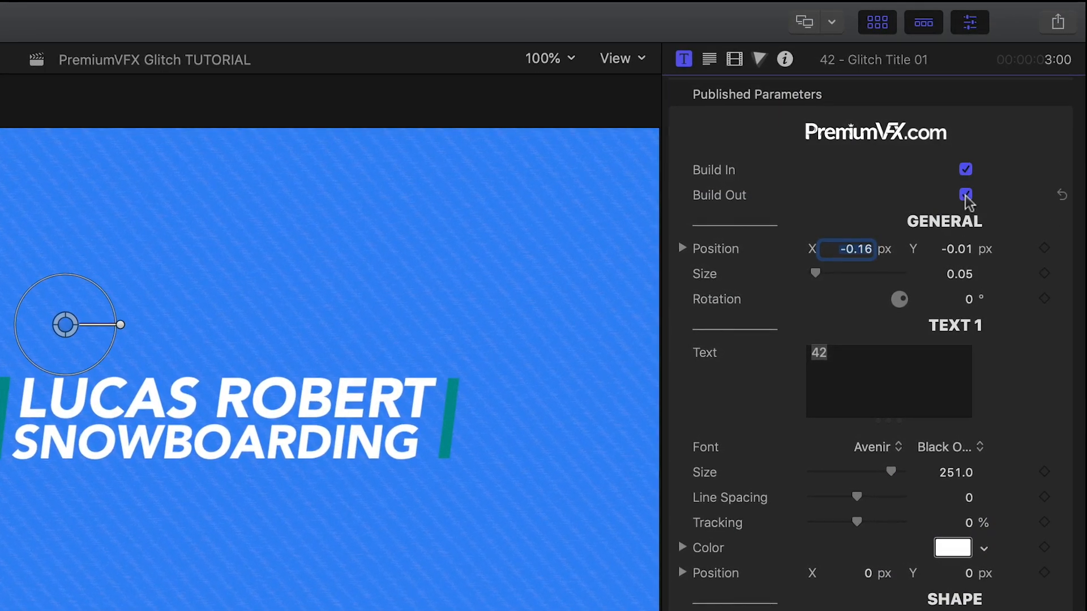
pyautogui.click(947, 447)
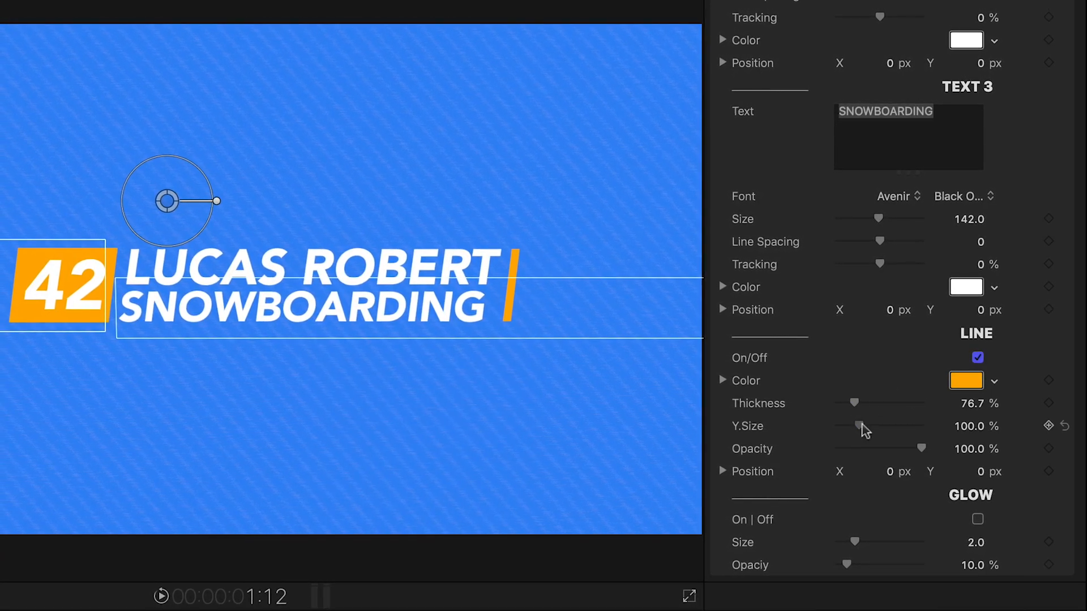
pyautogui.moveTo(857, 426); pyautogui.dragTo(894, 438)
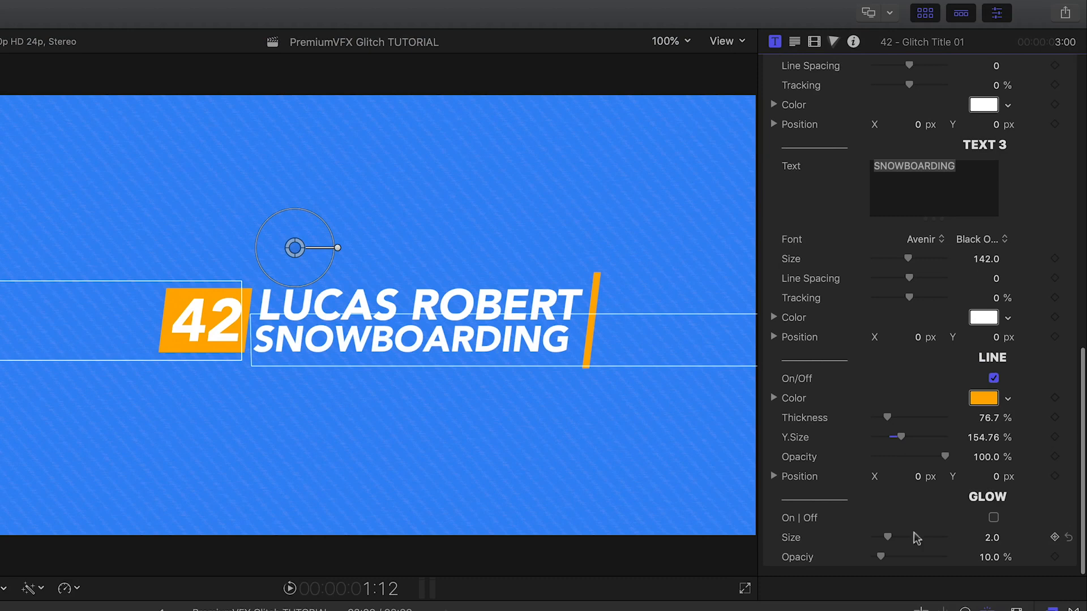
pyautogui.click(993, 517)
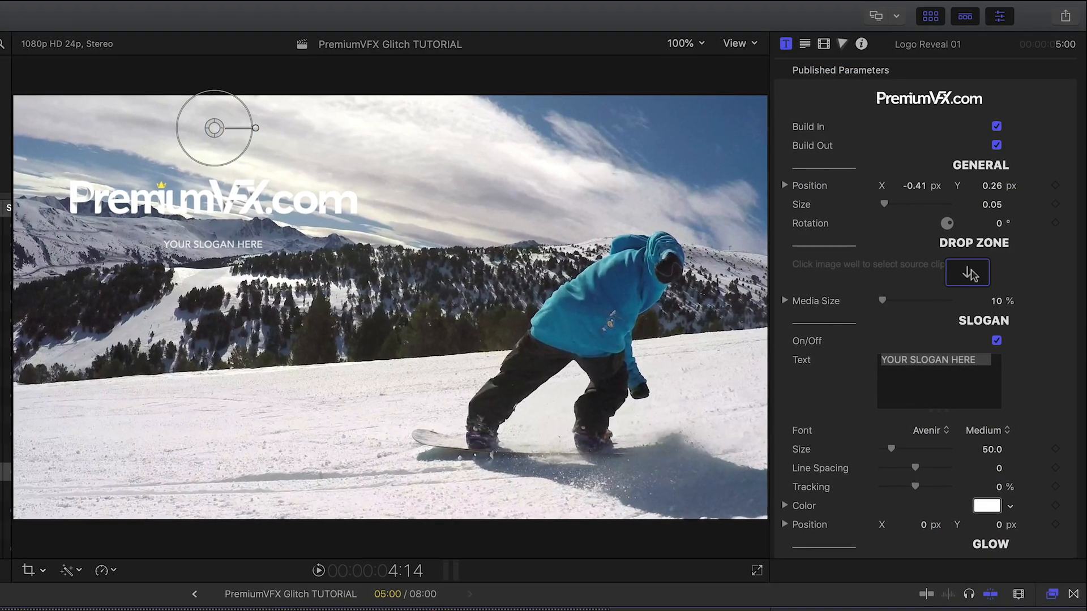
# - Click Logo Reveal 01's Drop Zone image well to choose a source clip
pyautogui.click(968, 272)
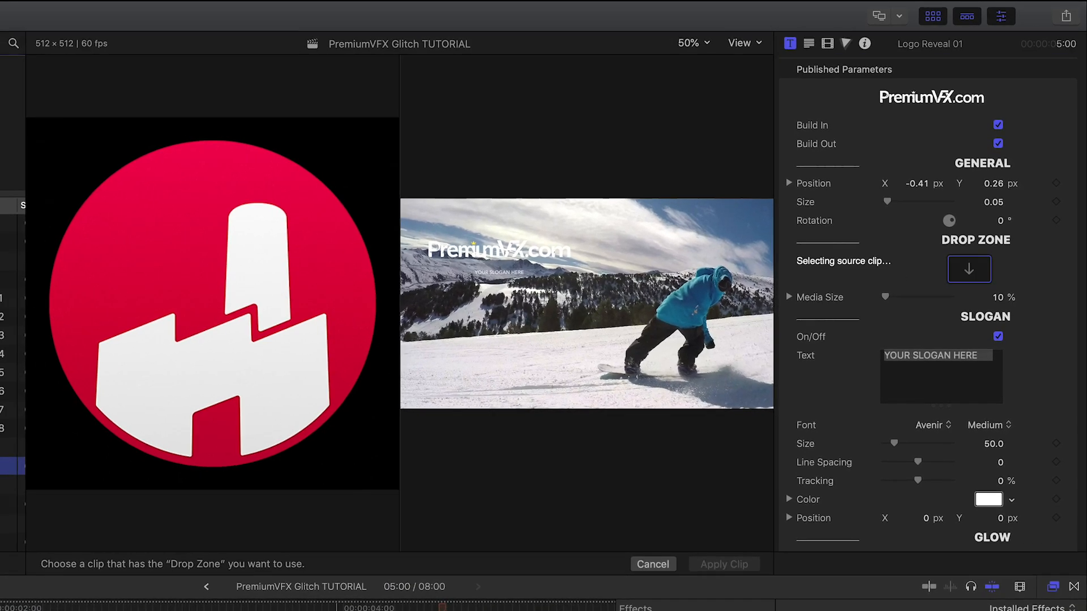